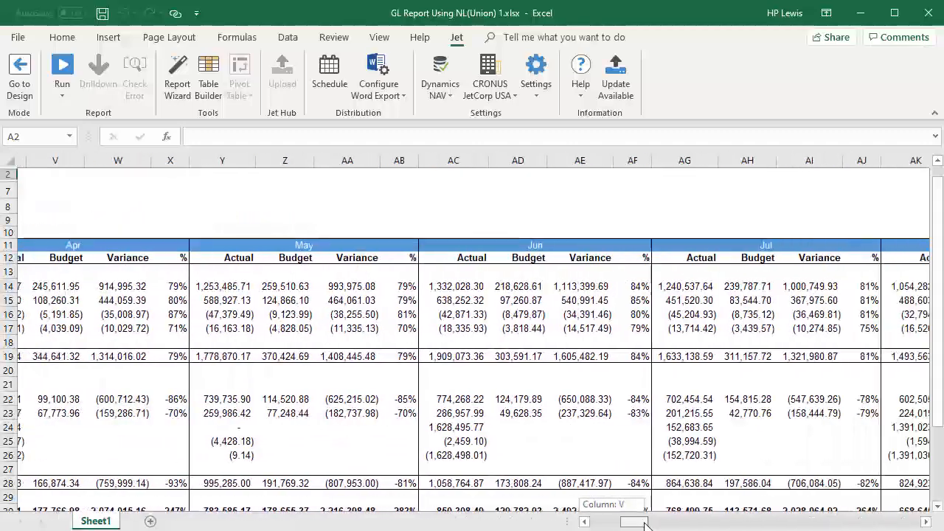
Review the finished monthly P&L, then switch the report back to design mode.
scroll(right, 3)
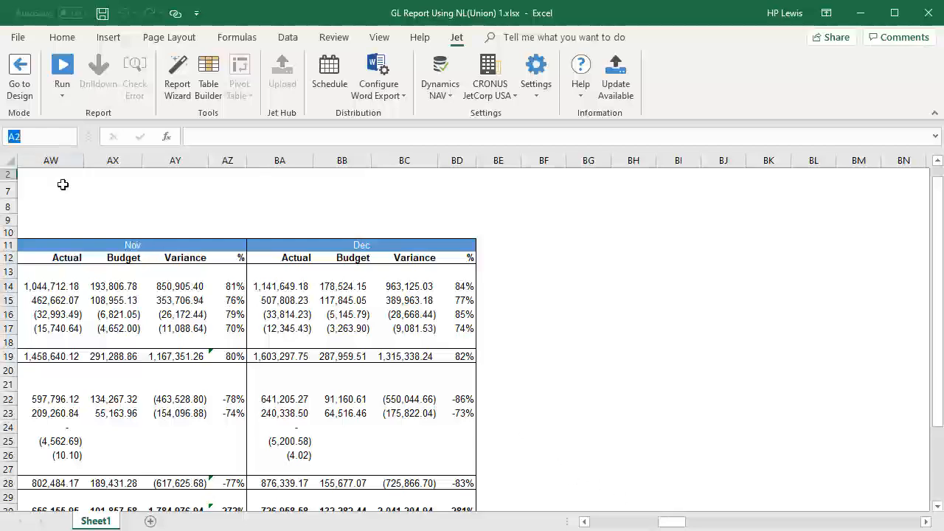
scroll(left, 3)
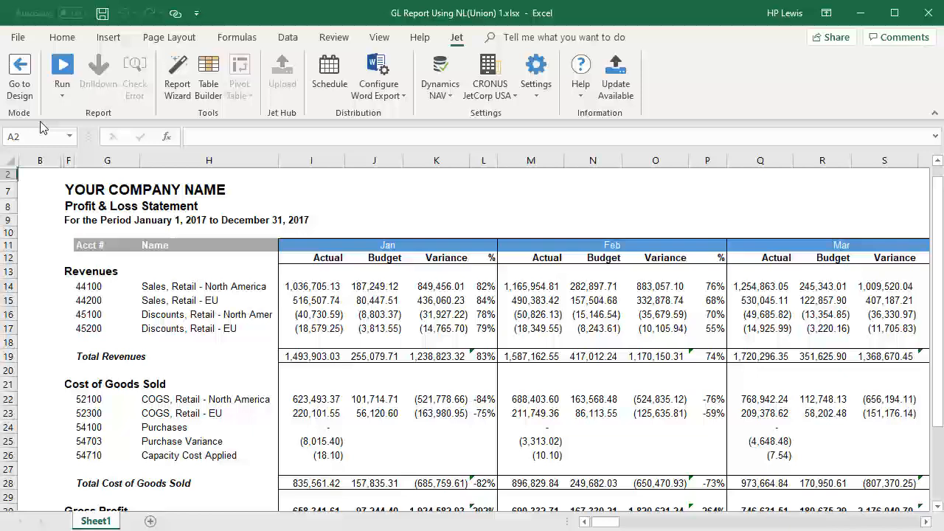
click(19, 74)
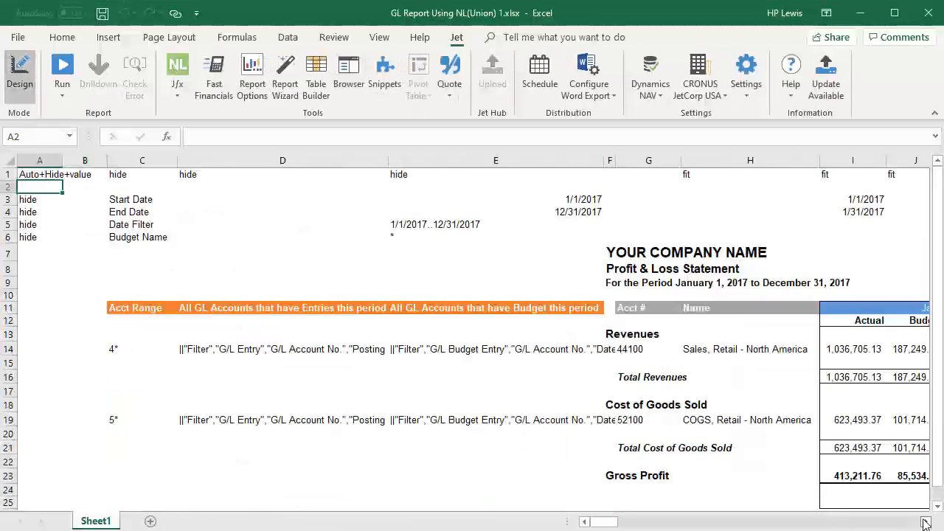
Open the Jet Function Wizard on the Actual amount cell to view its Start Date filter.
scroll(right, 3)
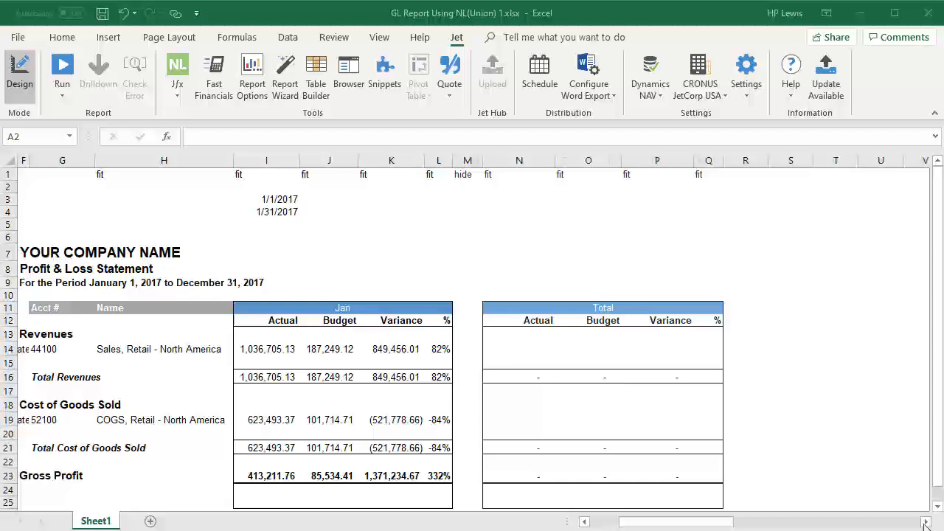
click(177, 70)
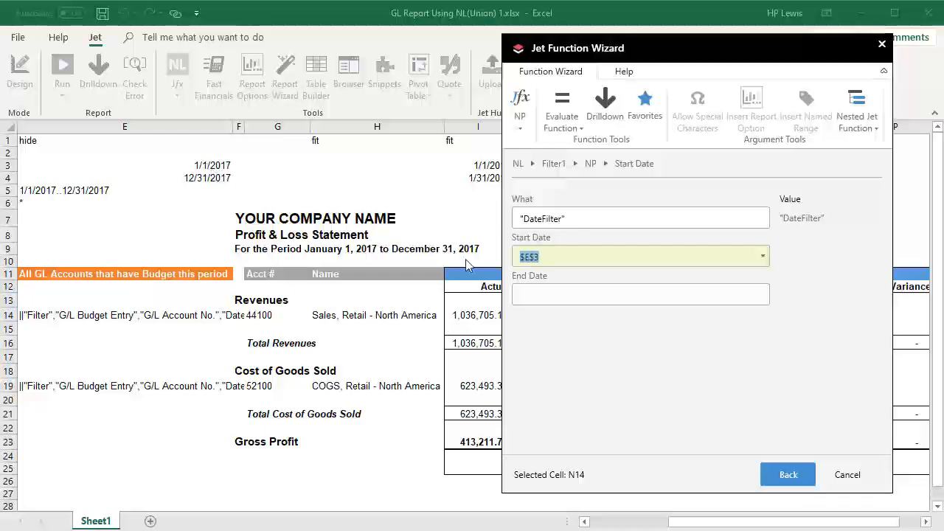
Check the End Date filter argument, then close the Jet Function Wizard.
click(640, 294)
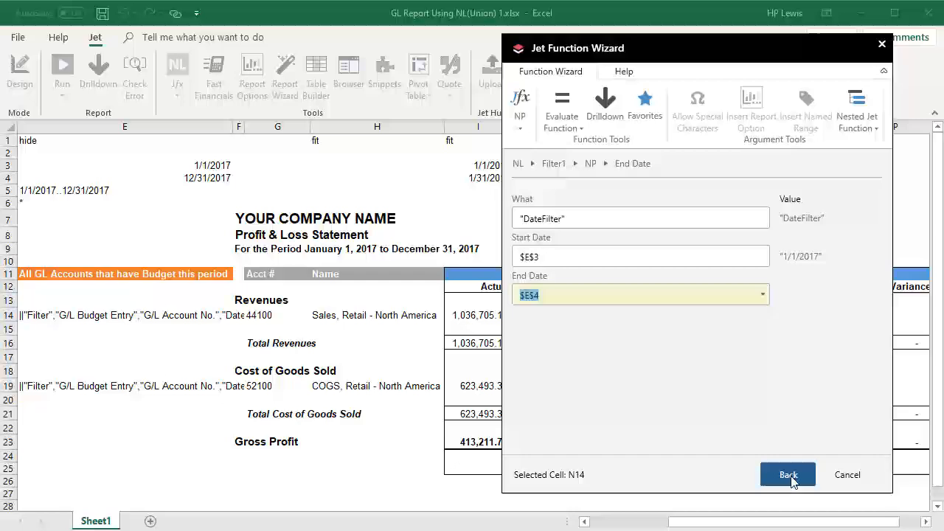
click(788, 474)
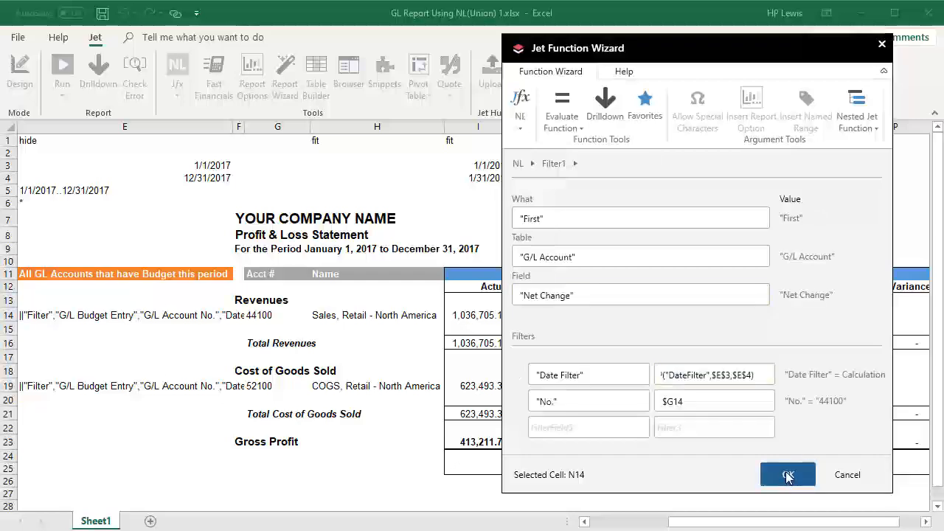
click(788, 474)
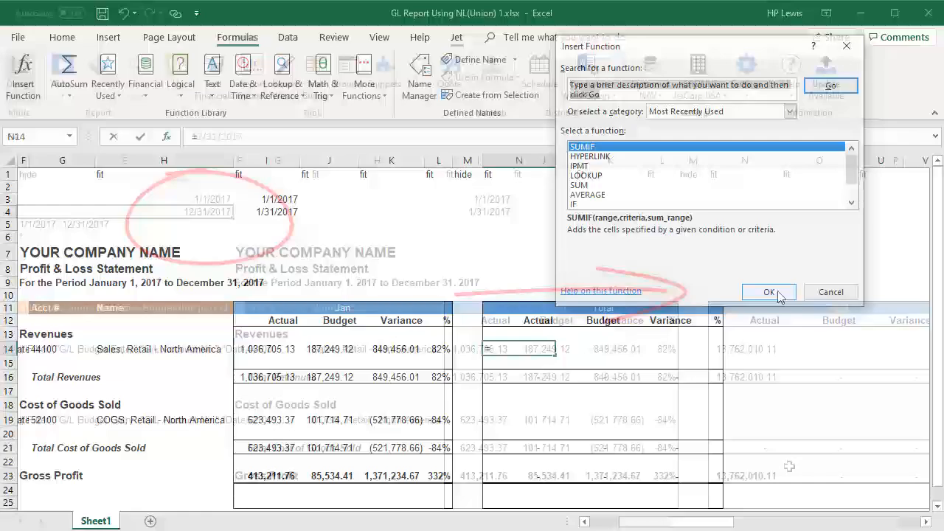
Start SUMIF in the Total Actual cell with range I12:M12.
click(769, 291)
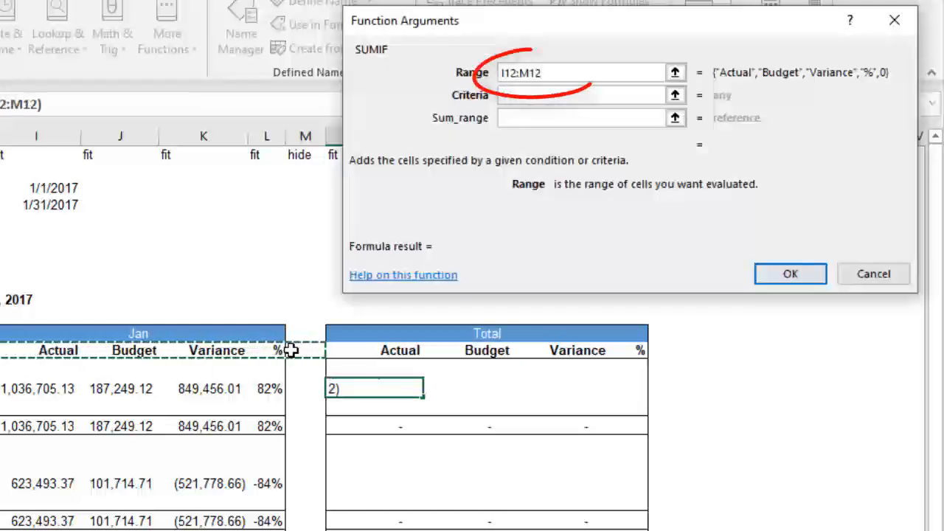
Lock the range as $I$12:$M$12, use N12 as criteria, and set Sum_range.
key(f4)
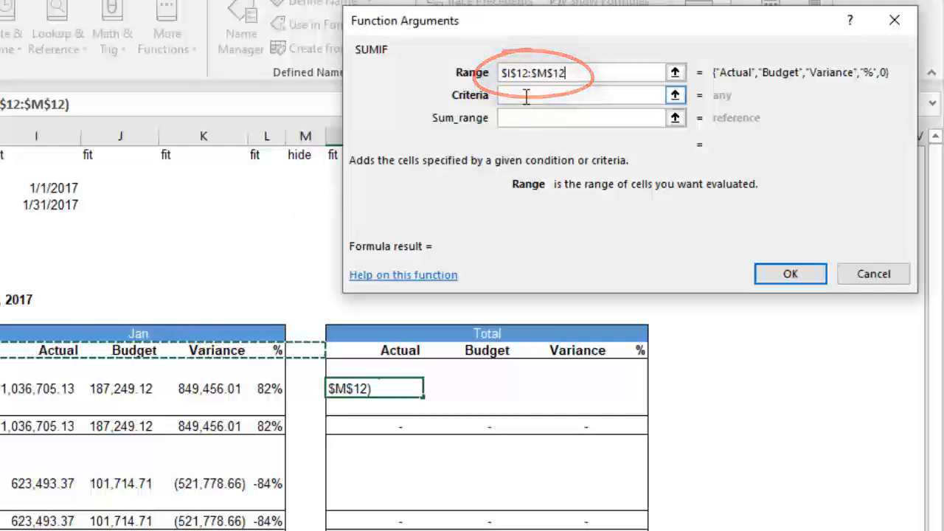
click(583, 95)
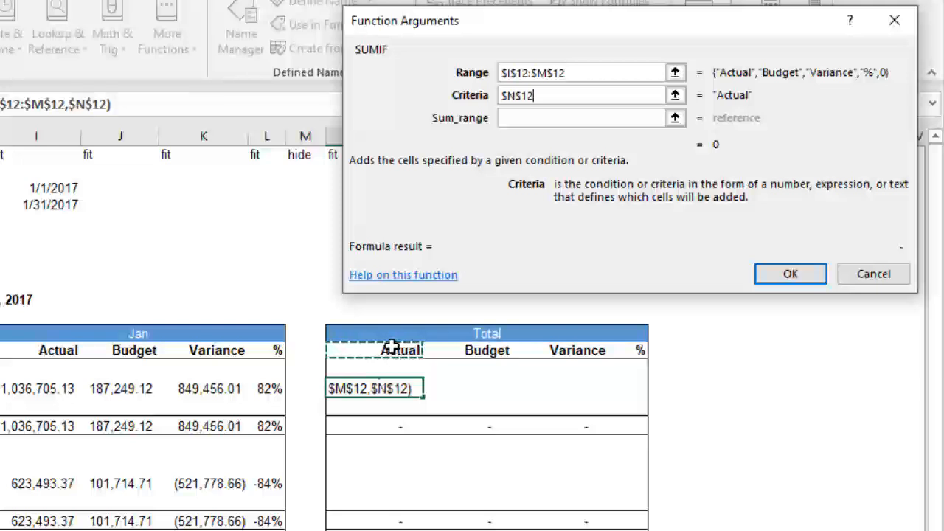
click(583, 118)
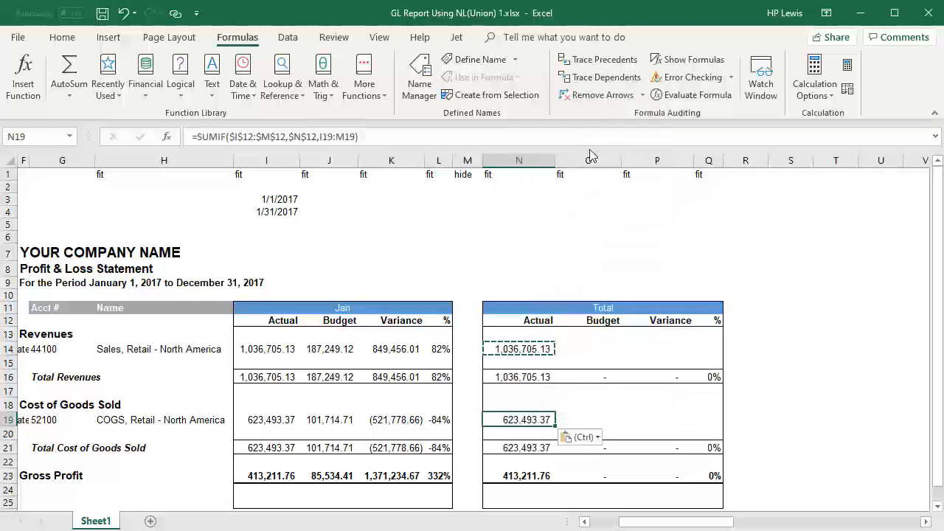
mouse_move(602, 349)
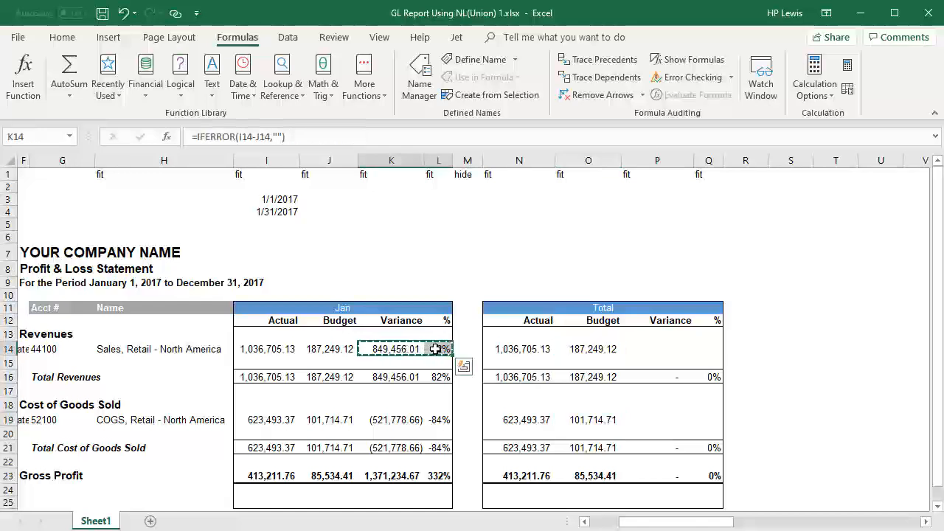
Paste the January Variance and % formulas into the Total block's P14 and other rows.
click(658, 347)
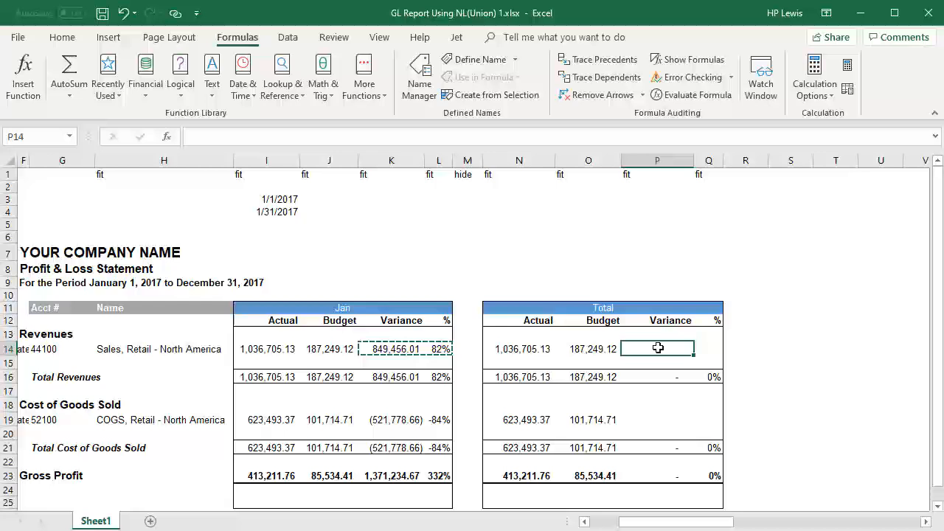
click(657, 347)
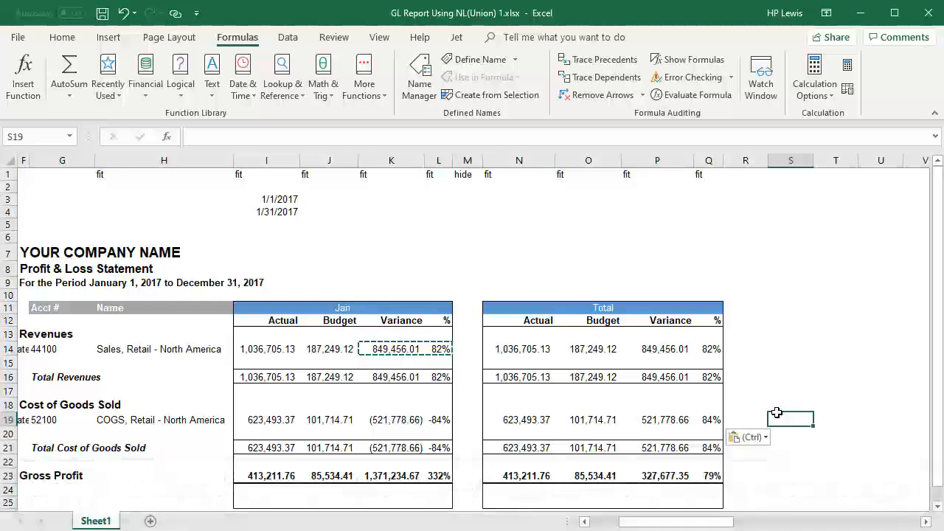
click(456, 37)
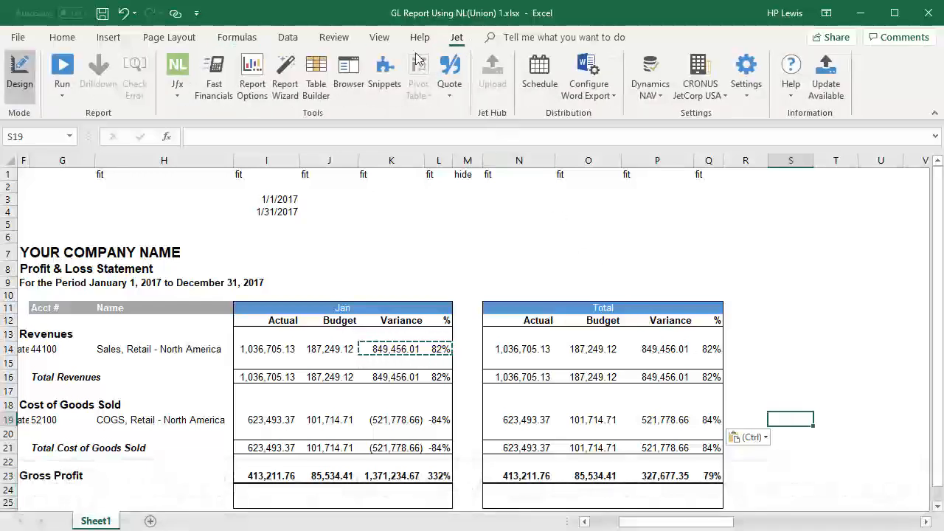
Run the report and scroll past December to check the Total columns.
click(62, 65)
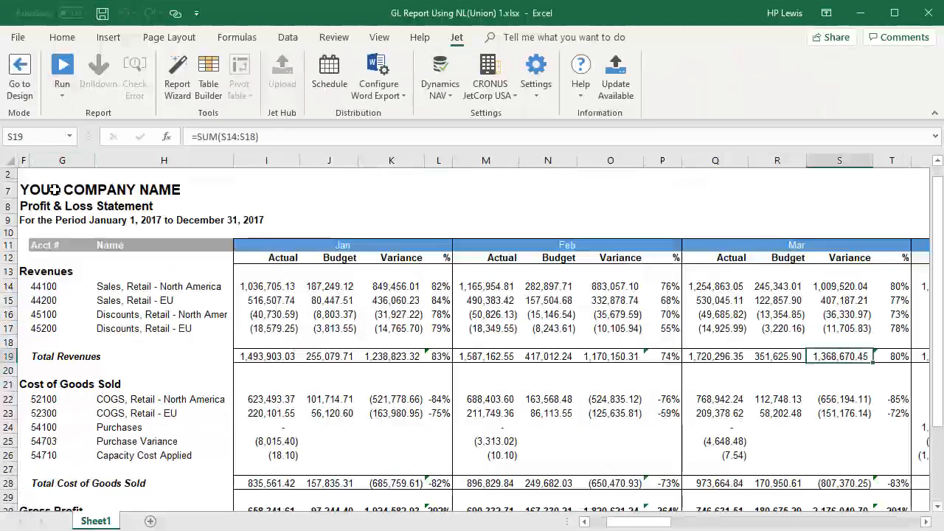
scroll(right, 3)
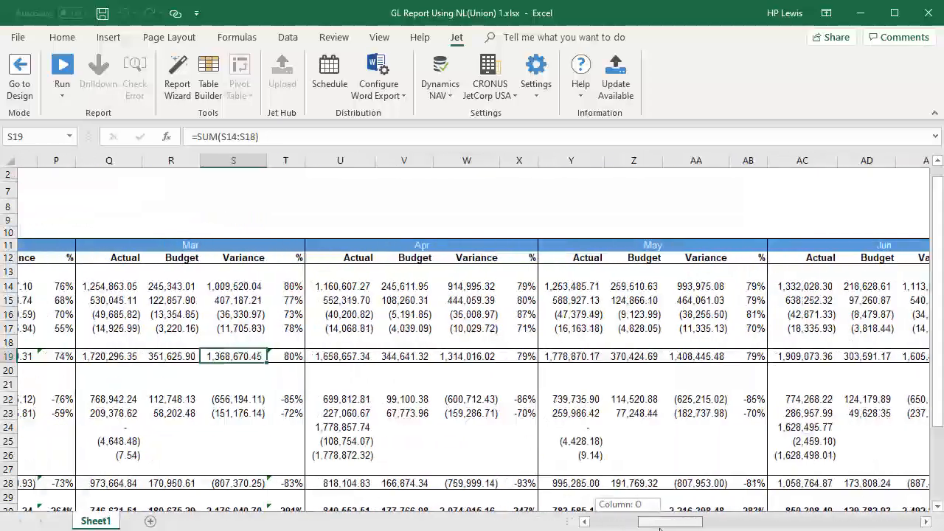
scroll(right, 3)
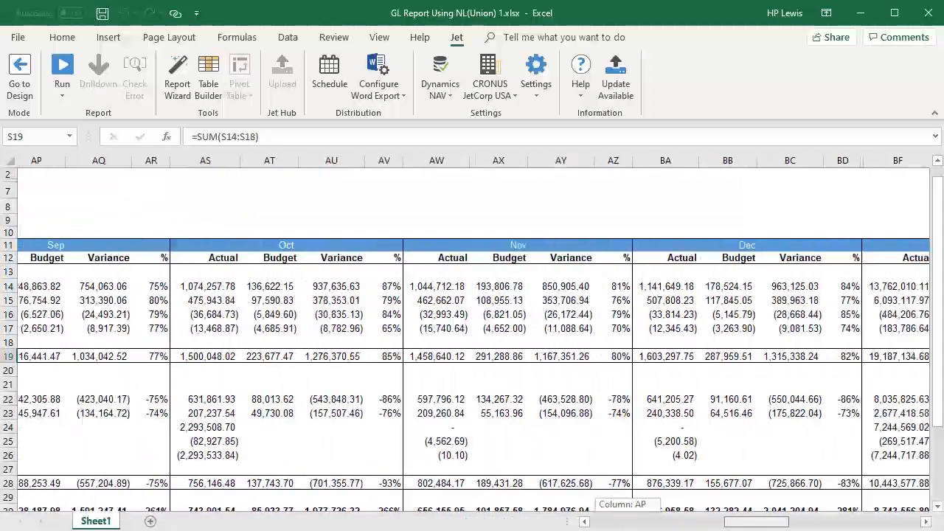
scroll(right, 3)
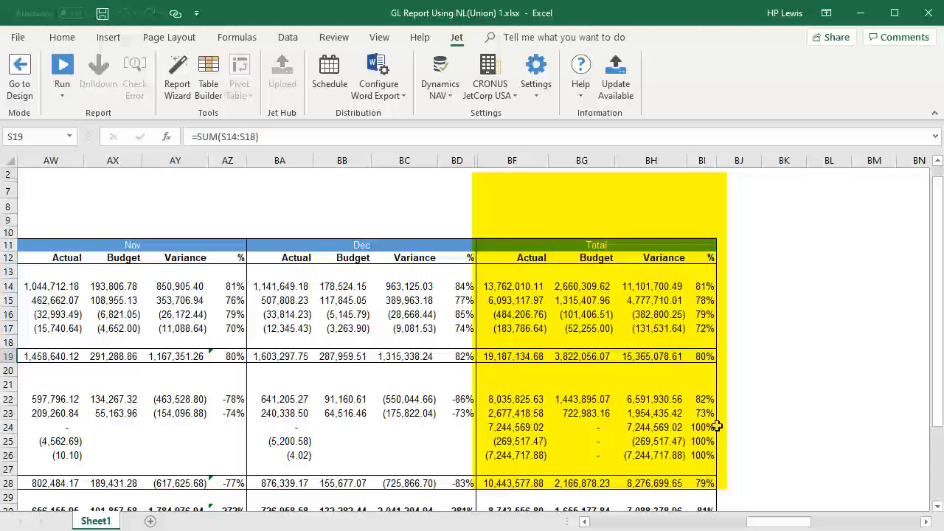